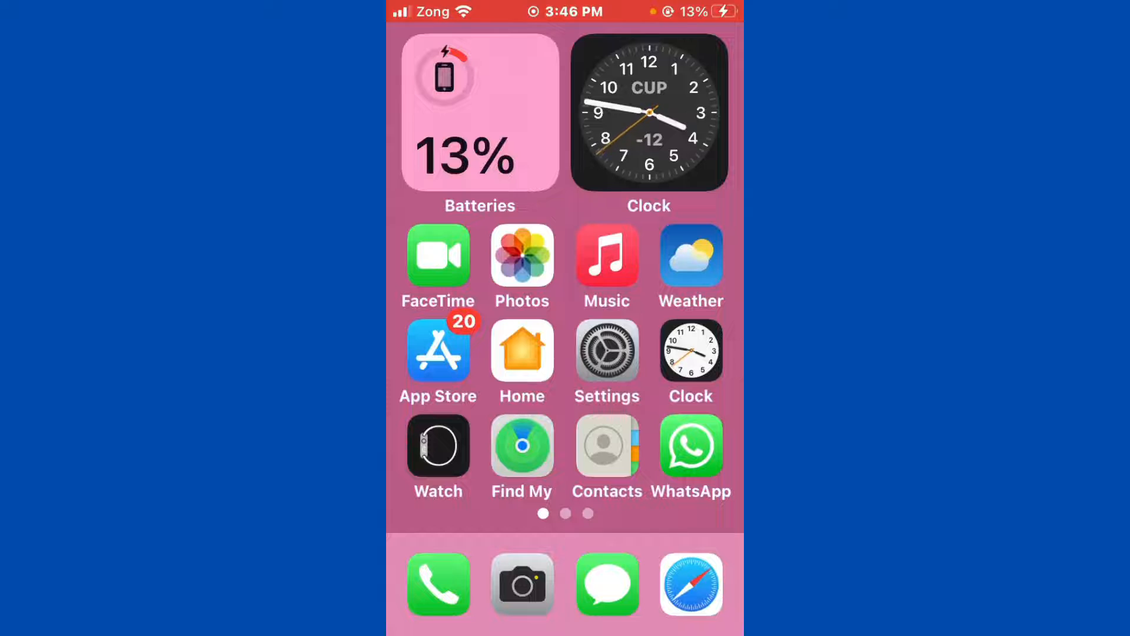
# Open the Settings app from the Home Screen to reach the General page.
pyautogui.click(607, 350)
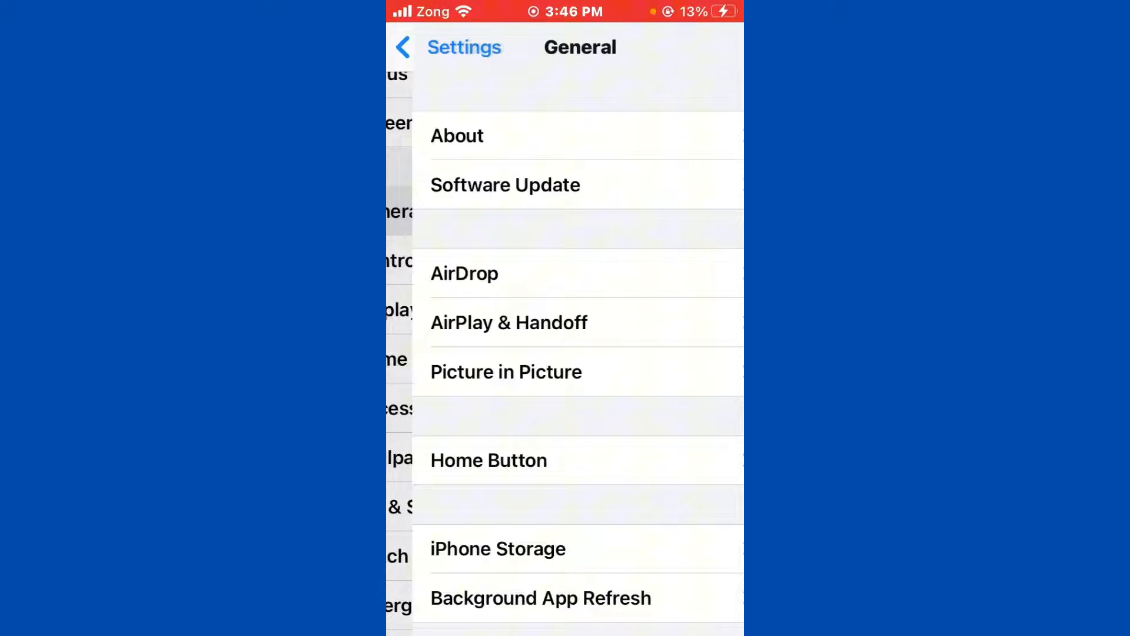
pyautogui.click(504, 185)
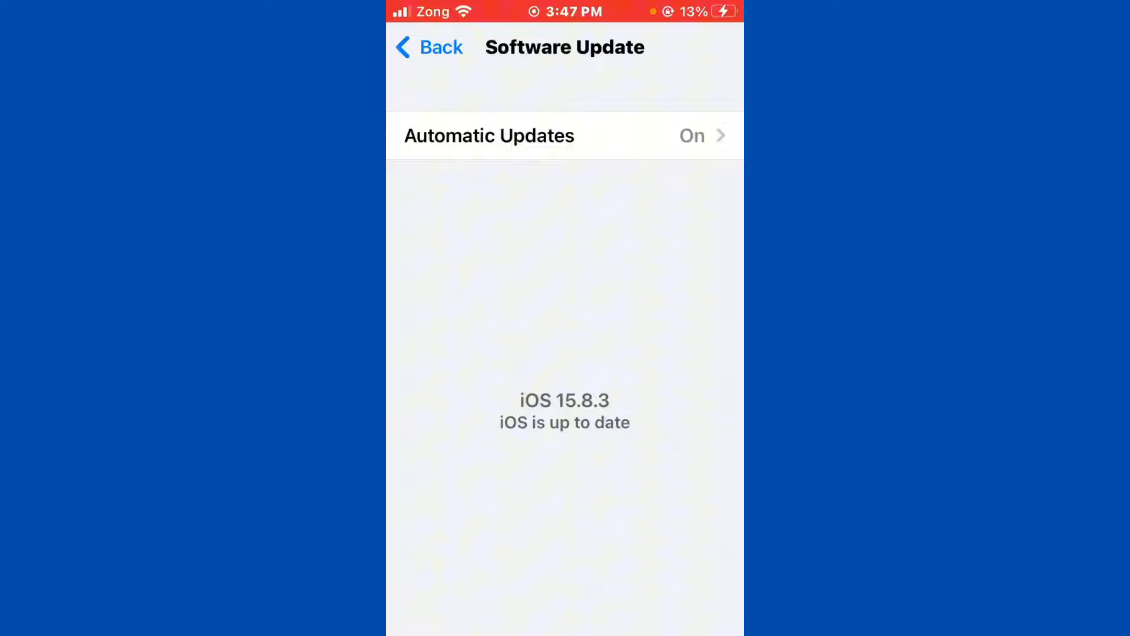
pyautogui.click(429, 47)
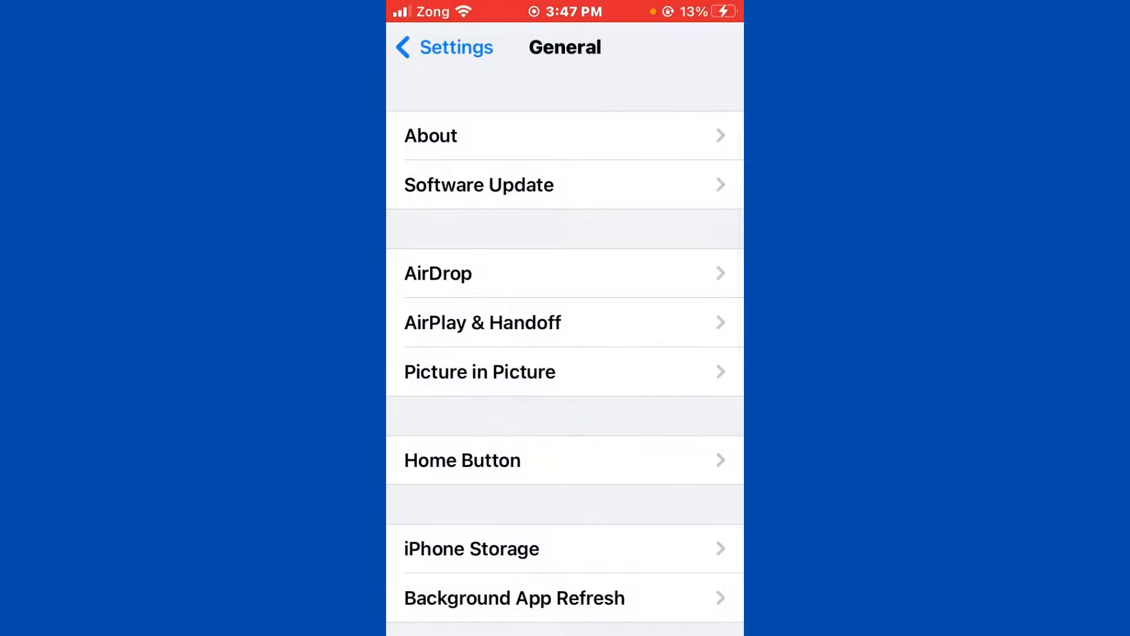
pyautogui.scroll(-3)
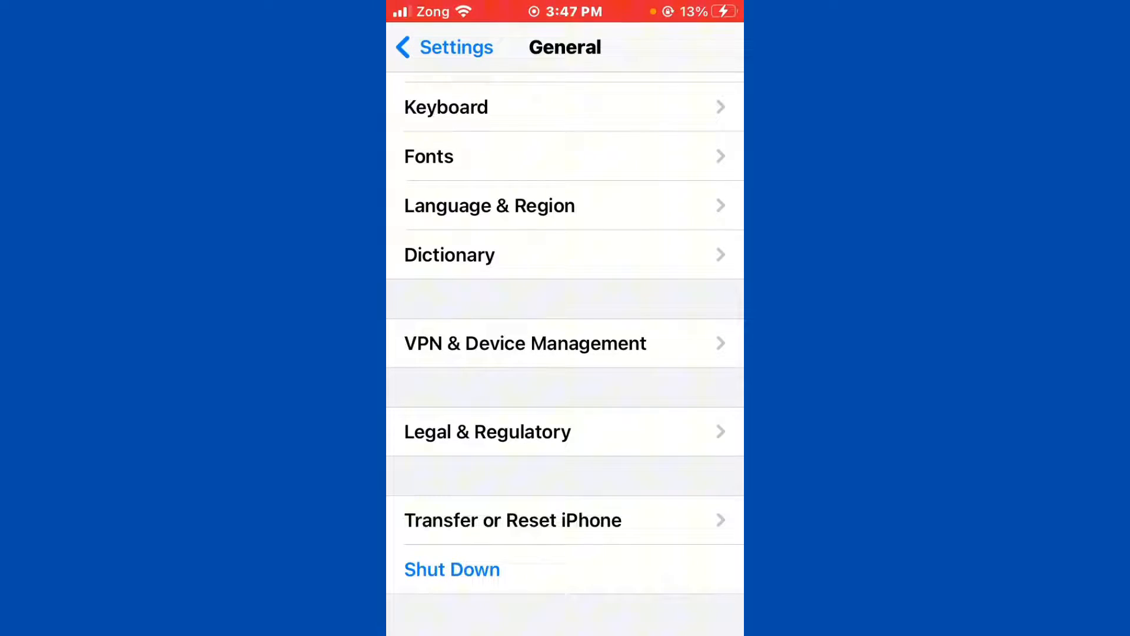
pyautogui.click(525, 343)
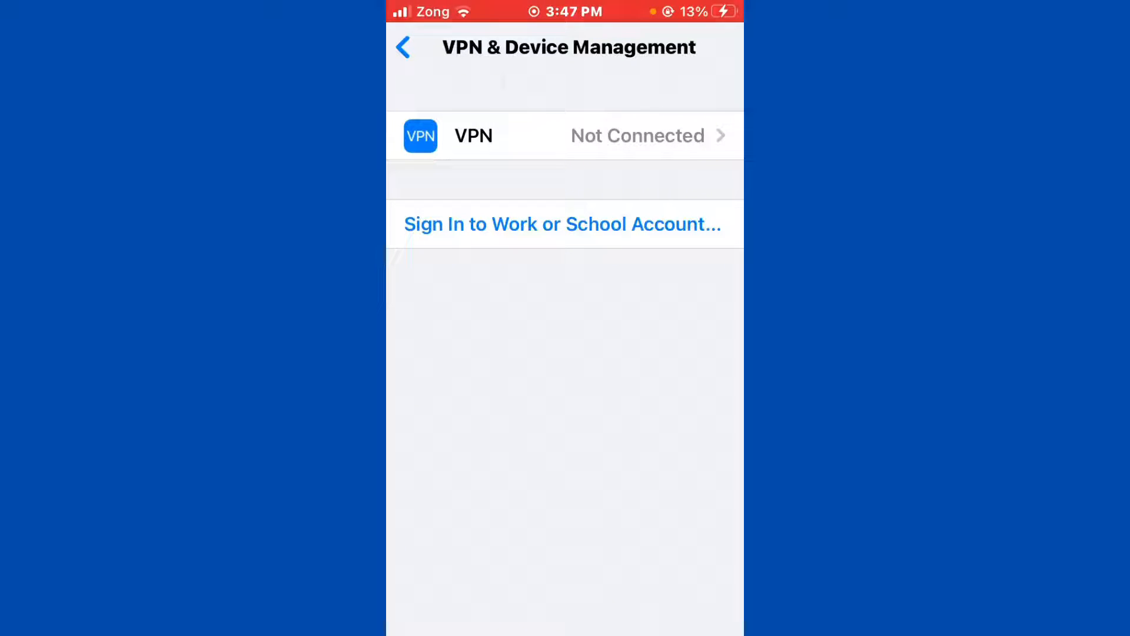
pyautogui.click(403, 47)
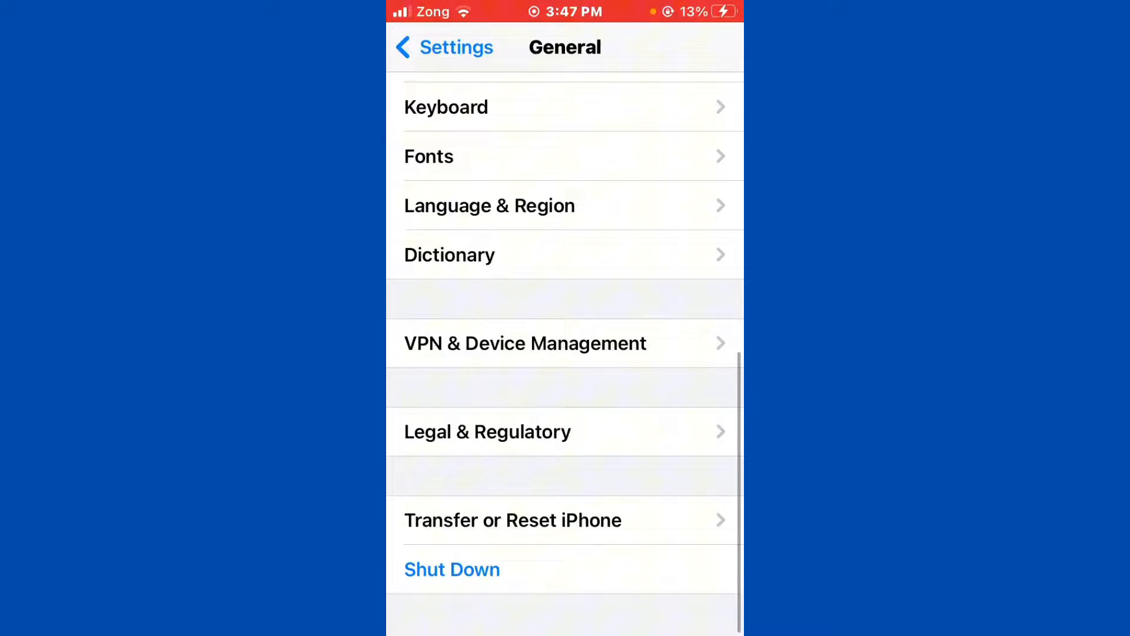
# Open Transfer or Reset iPhone and bring up the Reset options.
pyautogui.click(514, 519)
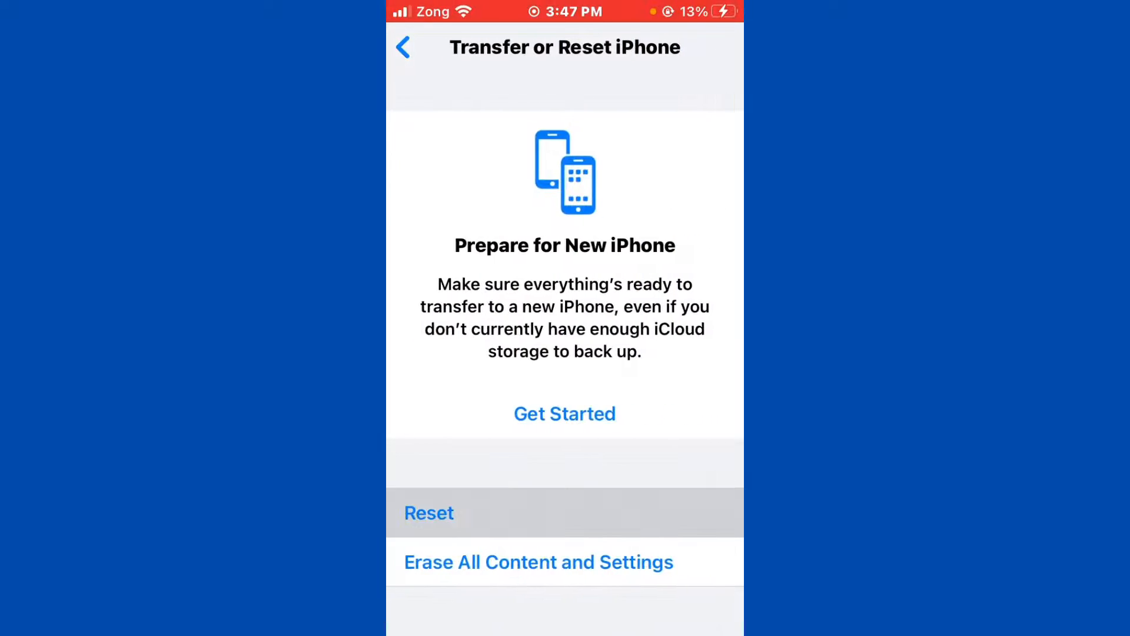
pyautogui.click(429, 512)
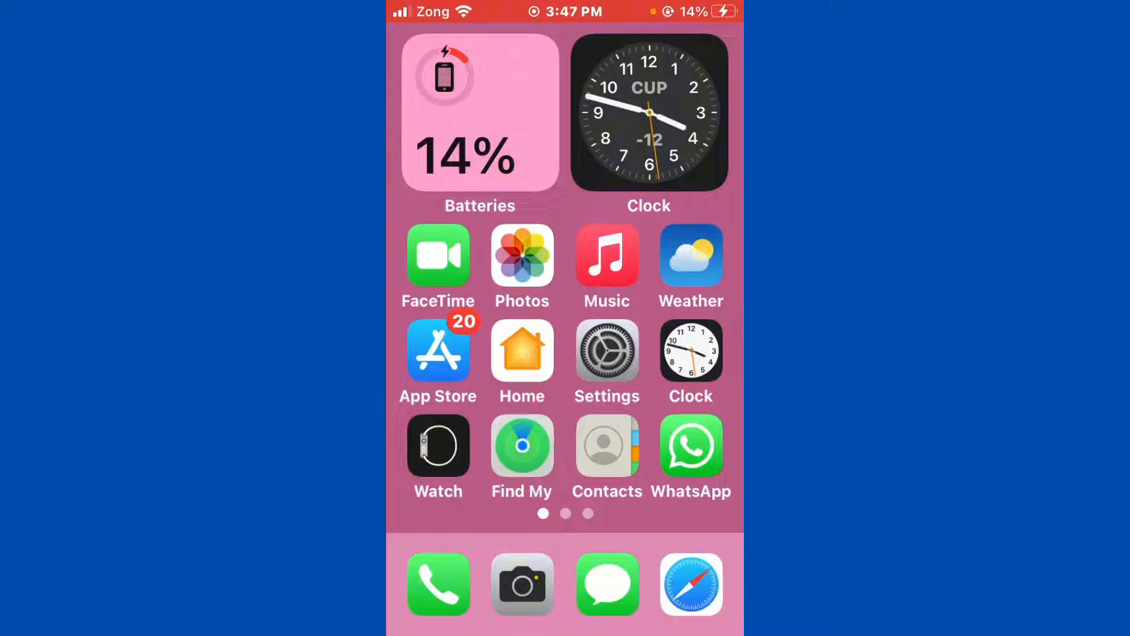
# Swipe left and back right through the Home Screen pages.
pyautogui.hscroll(-3)
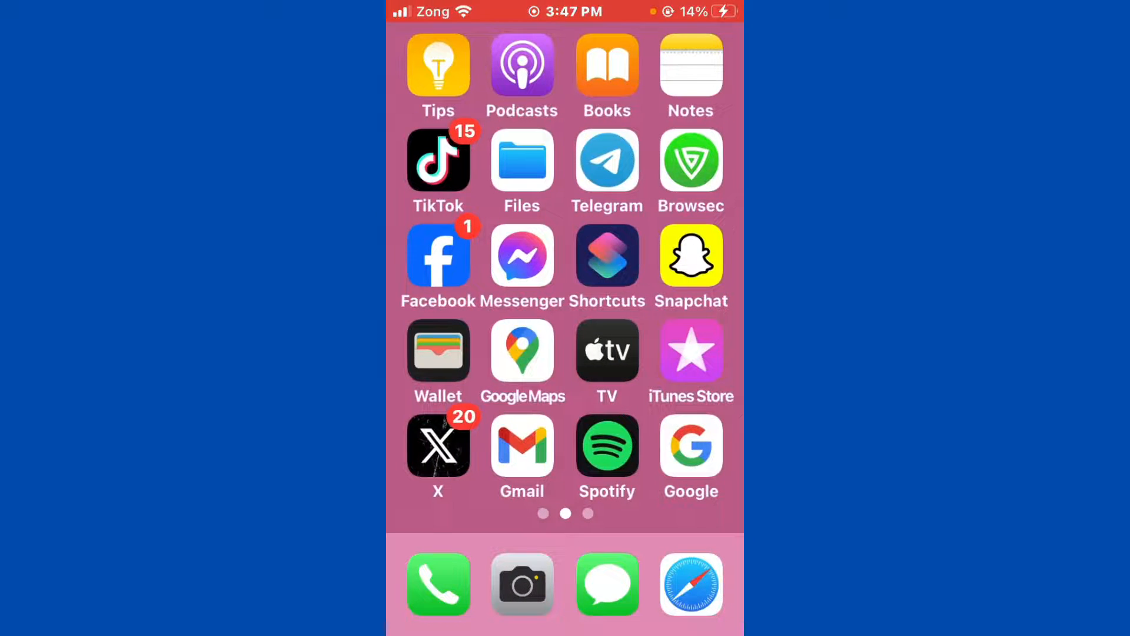
pyautogui.hscroll(3)
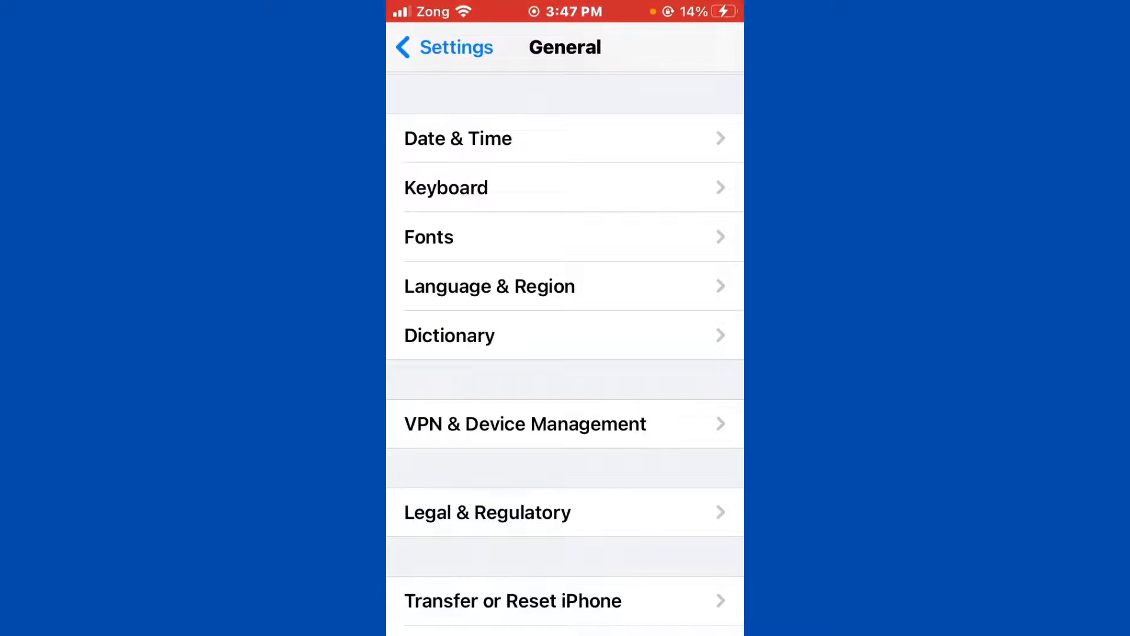
# Go back to the main Settings list, scroll down, and open App Store settings.
pyautogui.click(489, 286)
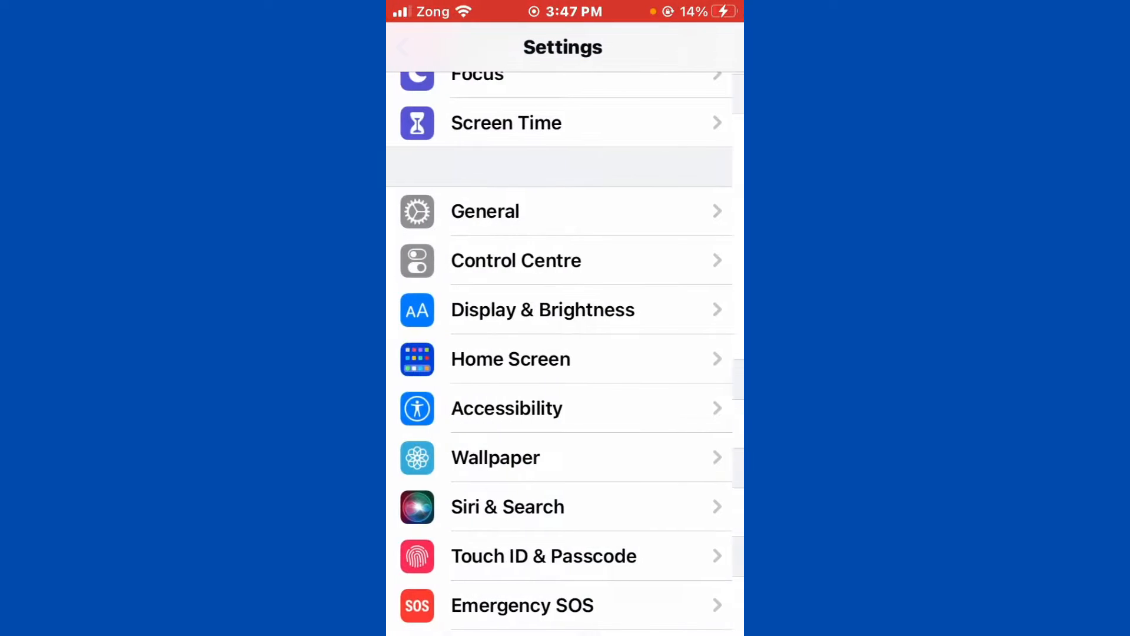
pyautogui.scroll(-3)
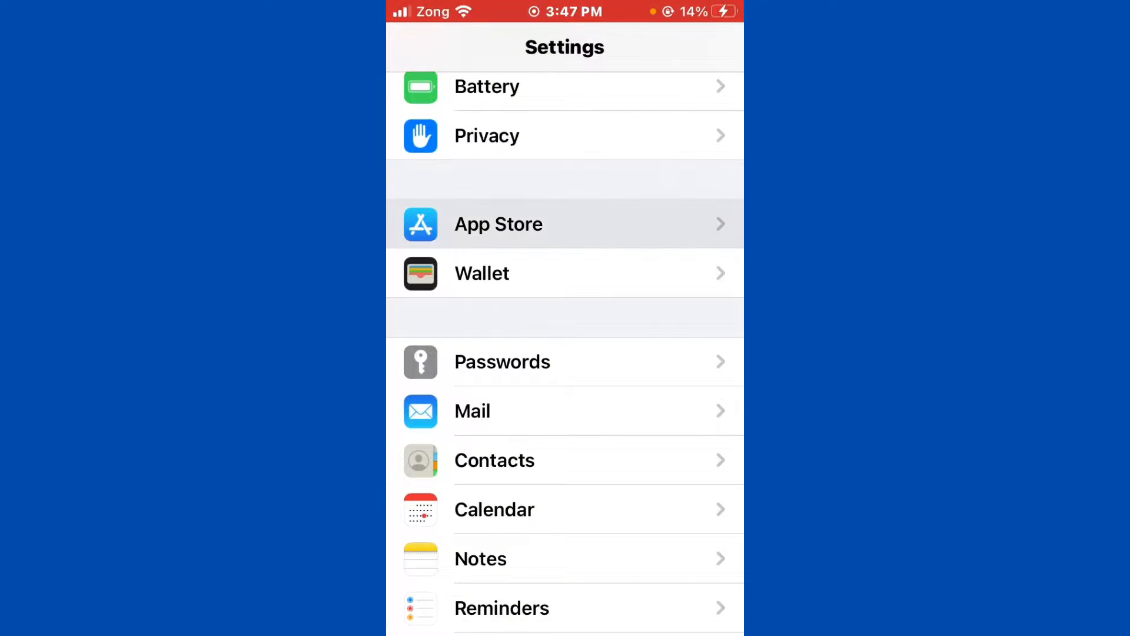
pyautogui.click(498, 224)
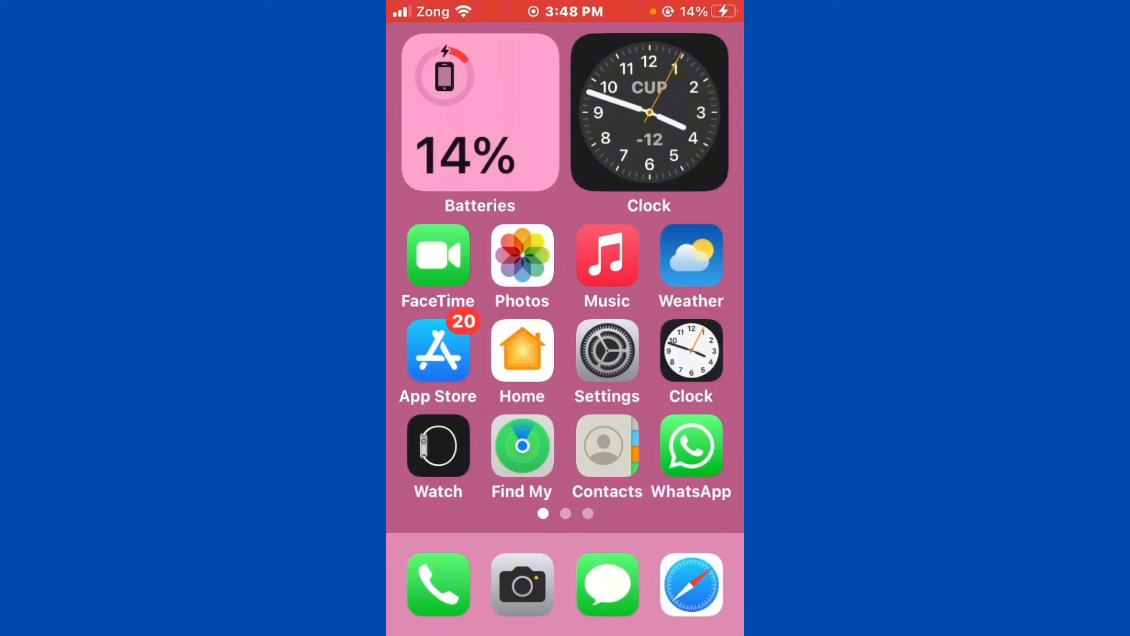
# Swipe left twice to the third Home Screen page showing Mail, Calendar and YouTube.
pyautogui.hscroll(-3)
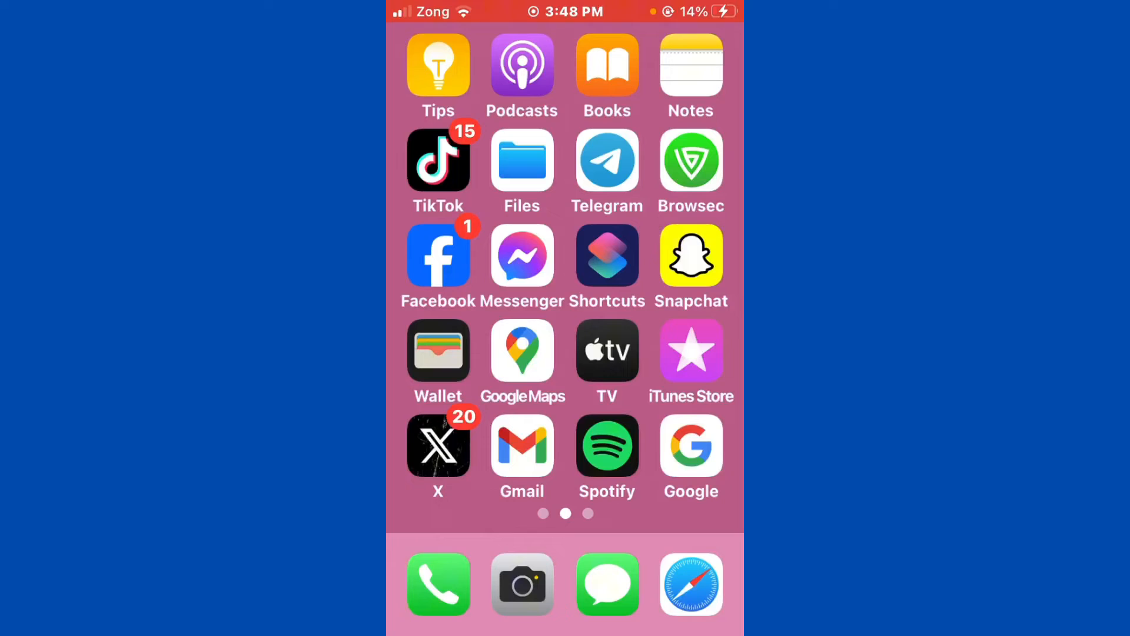
pyautogui.hscroll(-3)
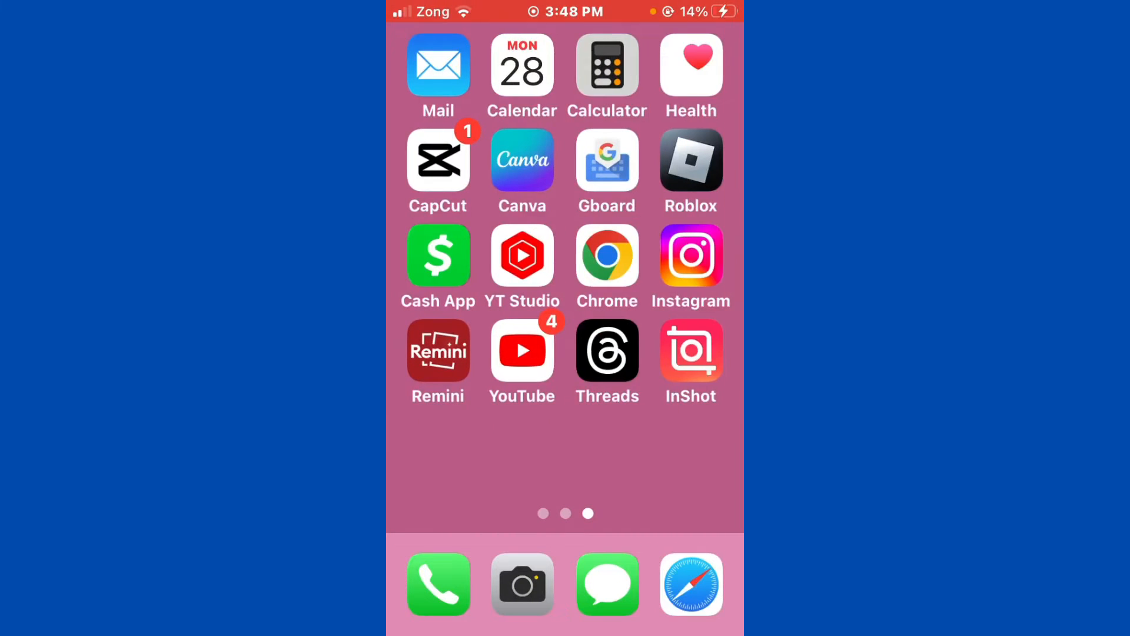